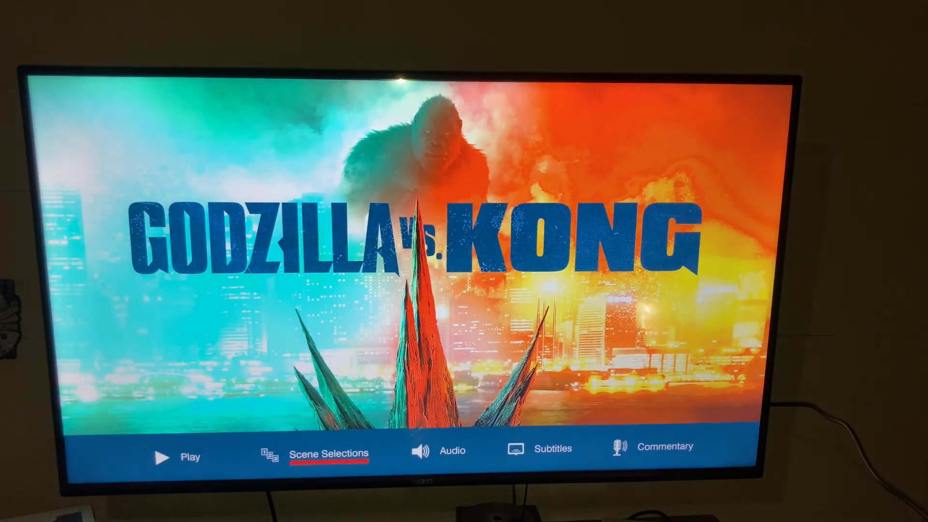
- Select Scene Selections to show the chapter thumbnails with scene 3 at 00:20:07
click(329, 453)
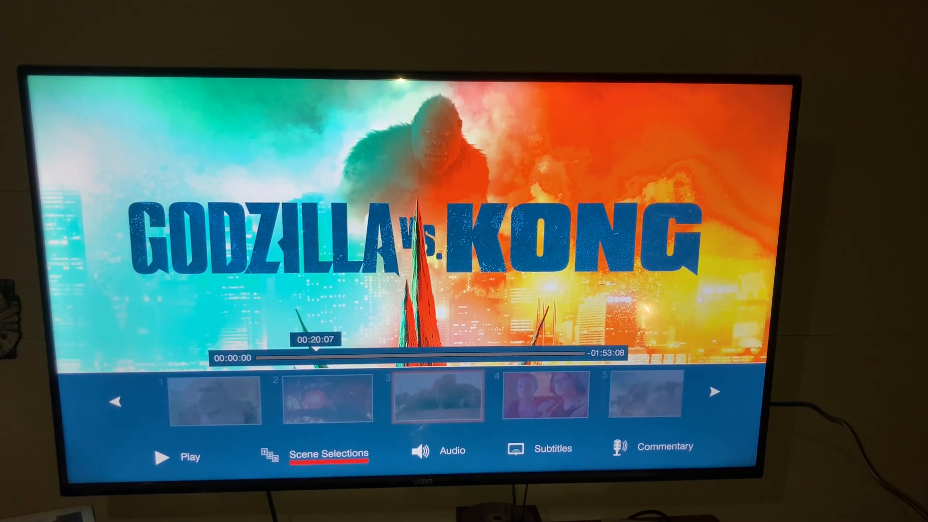